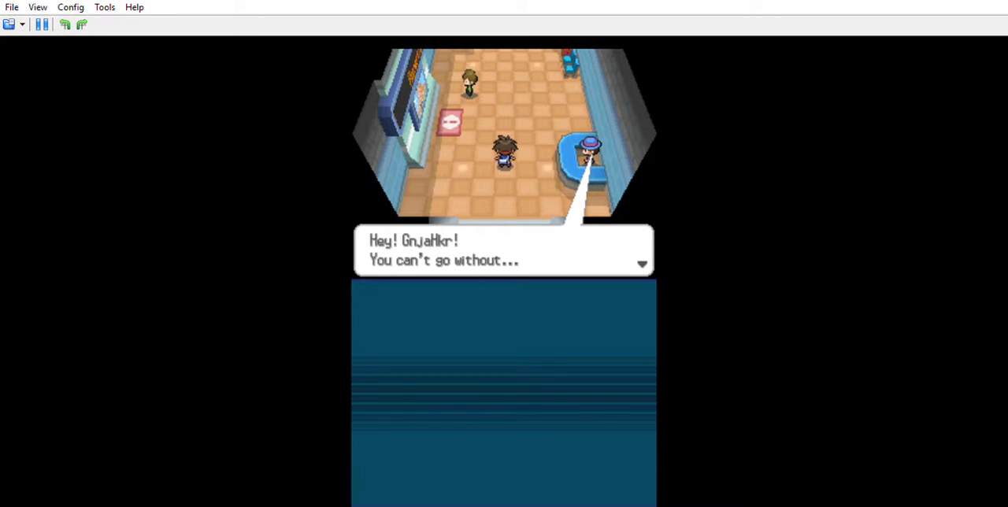
# Advance the attendant's dialogue and accept the Potion she hands over.
pyautogui.press('enter')
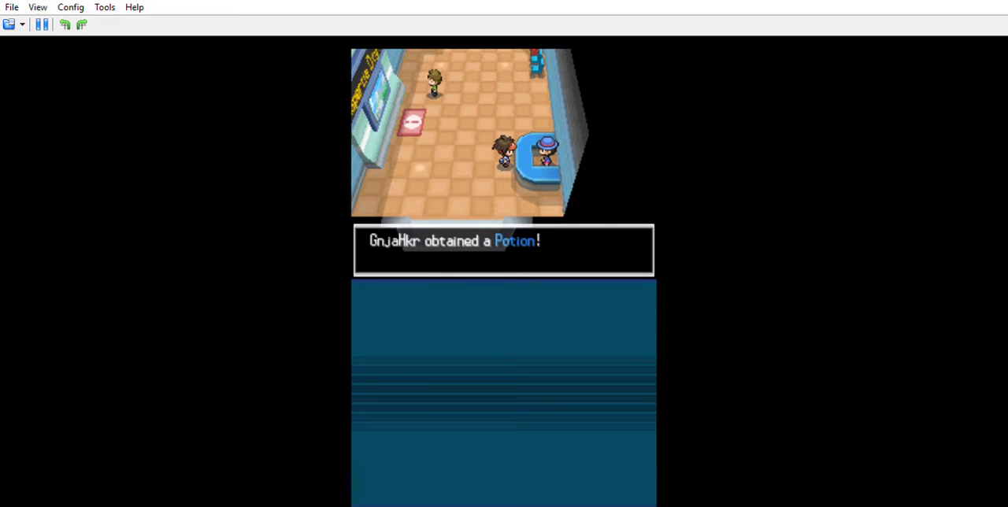
pyautogui.press('enter')
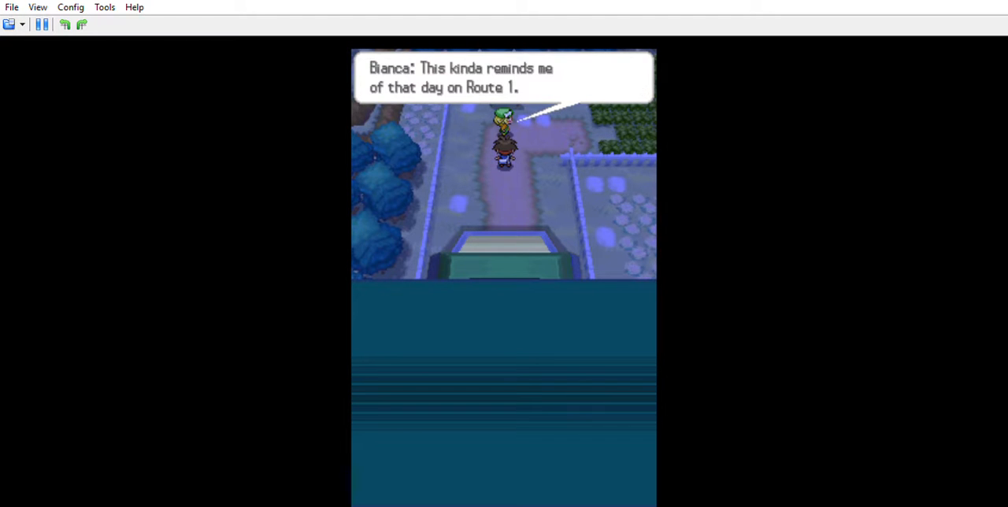
# Advance the companion's dialogue so the scripted wild Purrloin battle begins.
pyautogui.press('enter')
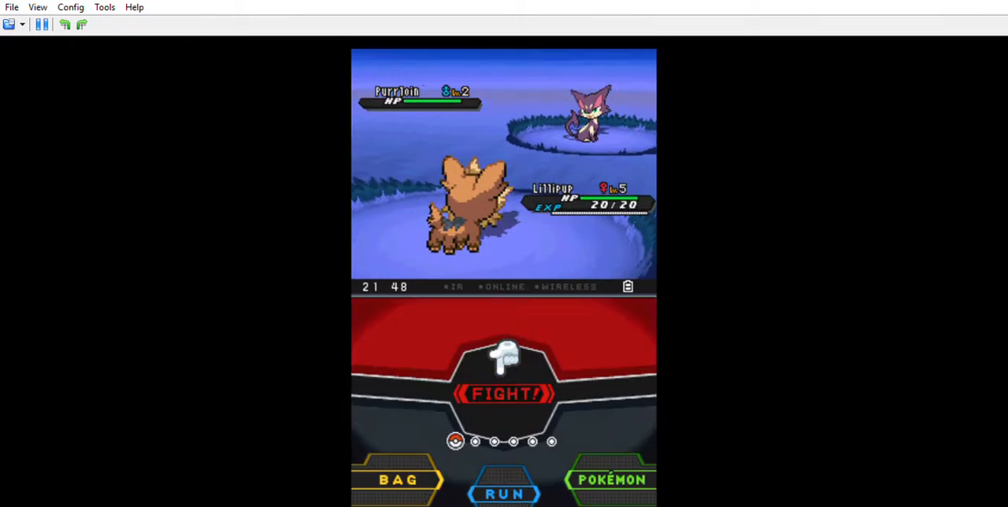
# Attack Purrloin once to lower its HP, then throw a Poké Ball from the bag at it.
pyautogui.click(503, 394)
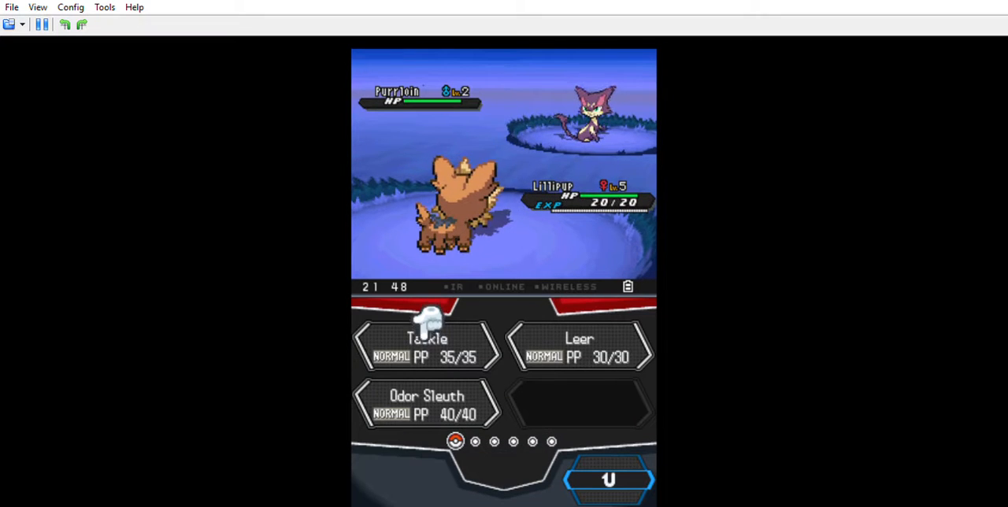
pyautogui.click(427, 338)
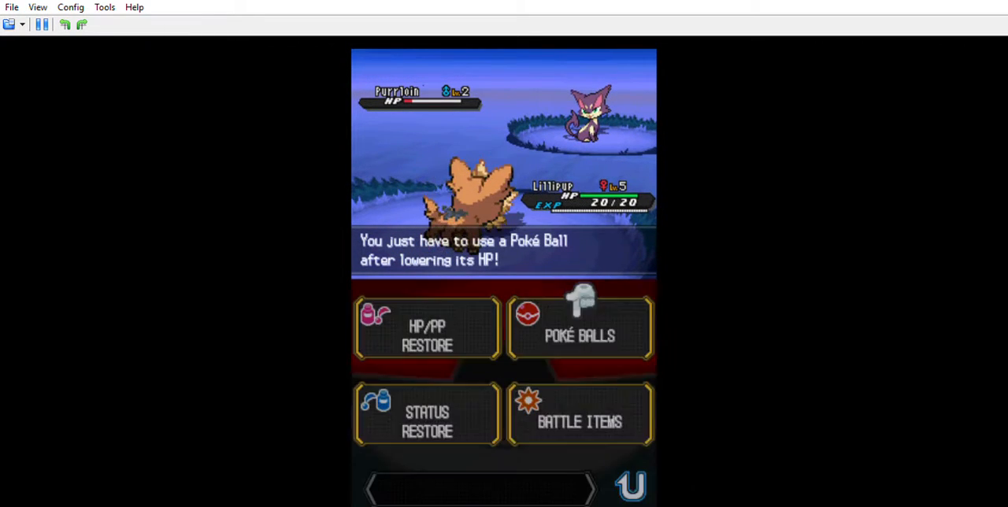
pyautogui.click(579, 328)
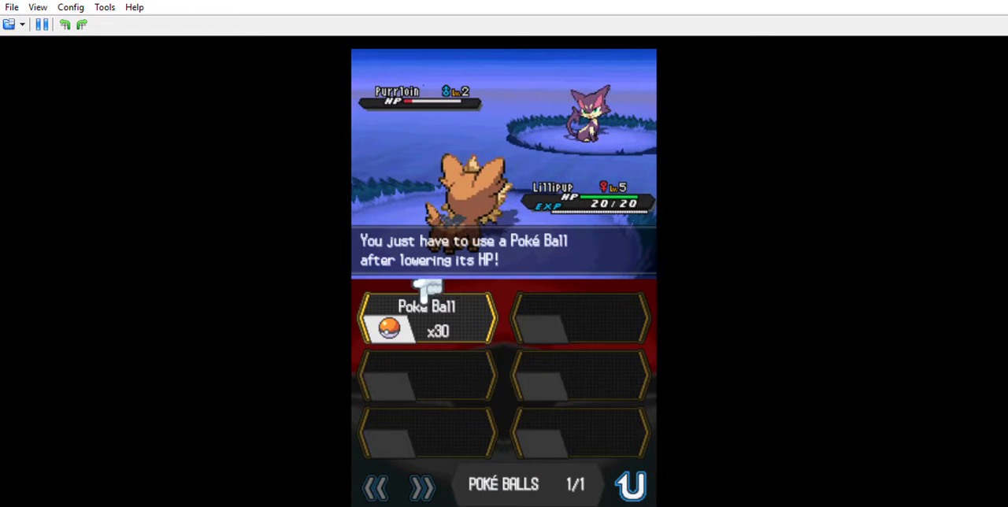
pyautogui.click(425, 318)
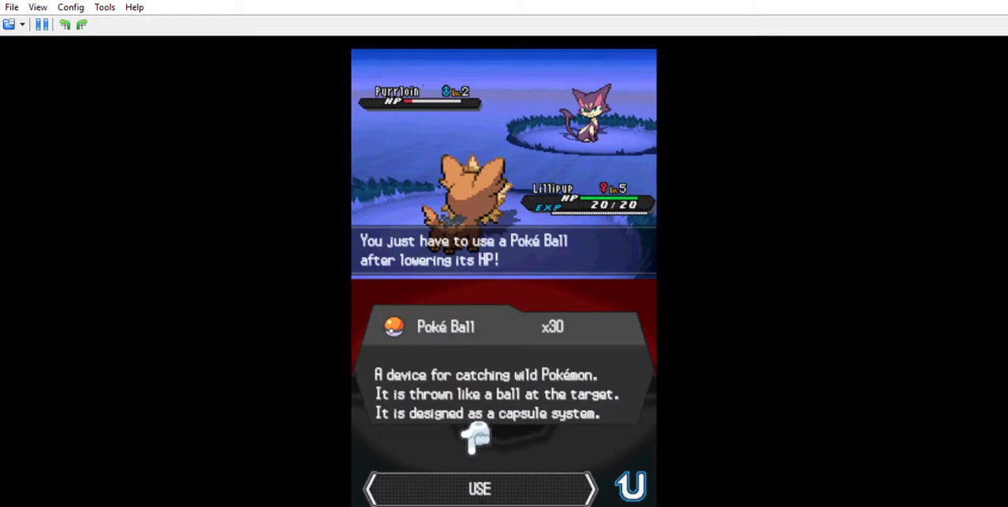
pyautogui.click(479, 488)
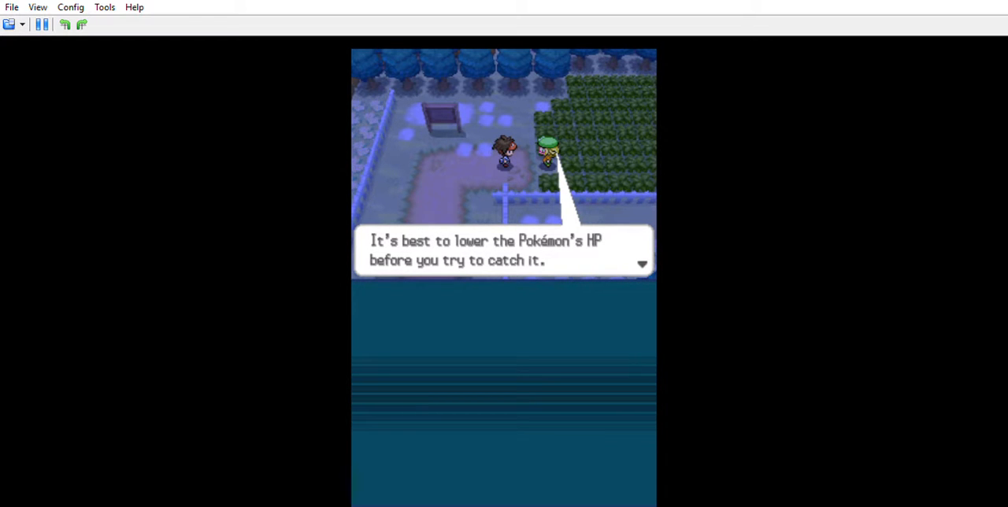
# Dismiss Bianca's advice about lowering HP before walking into the grass.
pyautogui.press('enter')
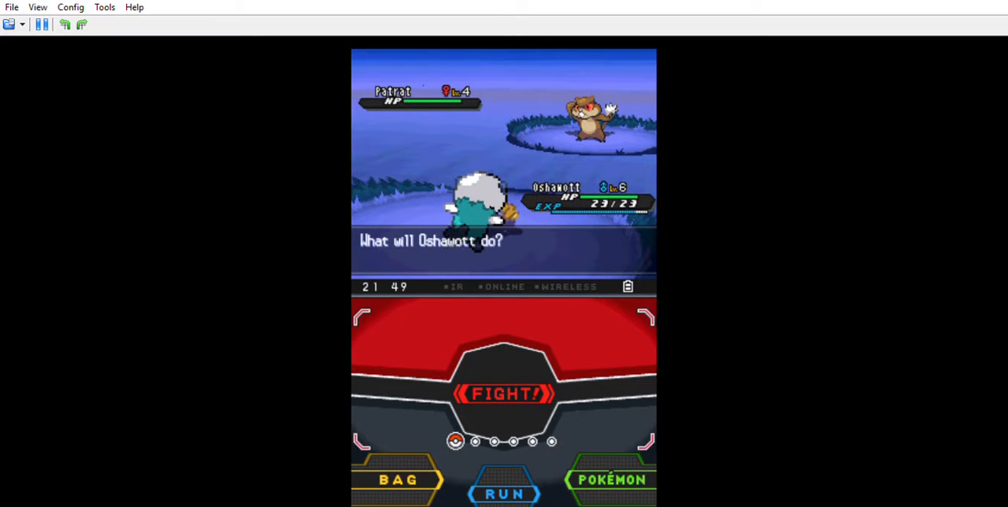
# Fight the wild Patrat with Oshawott's attack, reaching level 7, then bring up moves against Purrloin.
pyautogui.click(504, 394)
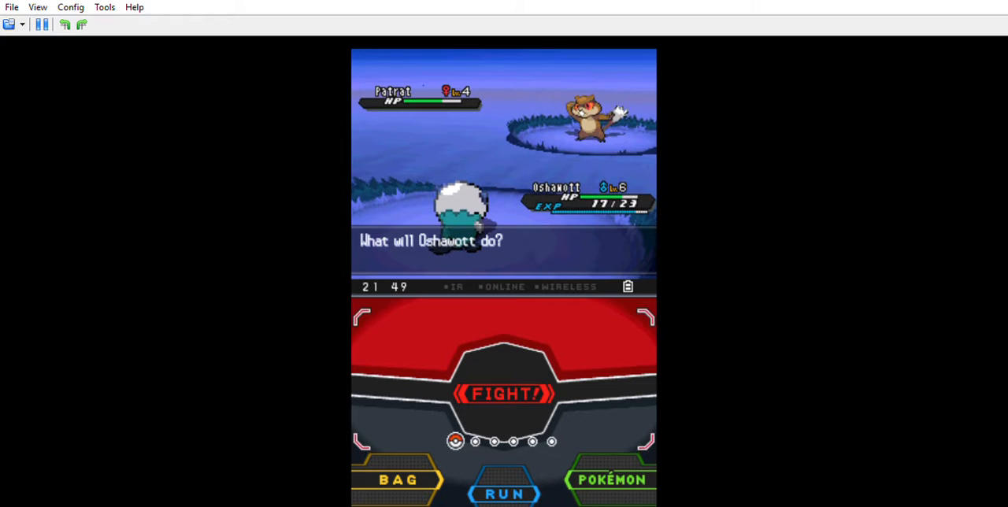
pyautogui.click(504, 394)
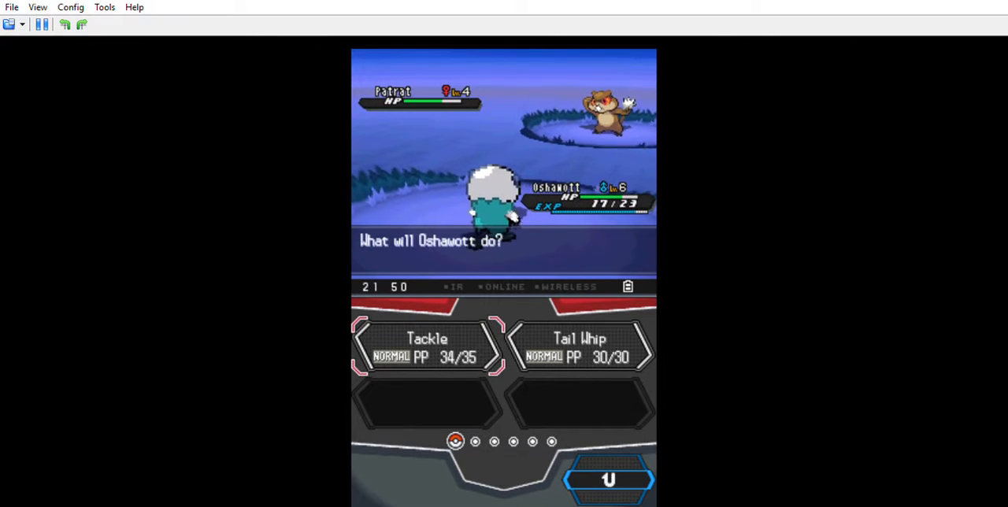
pyautogui.click(427, 347)
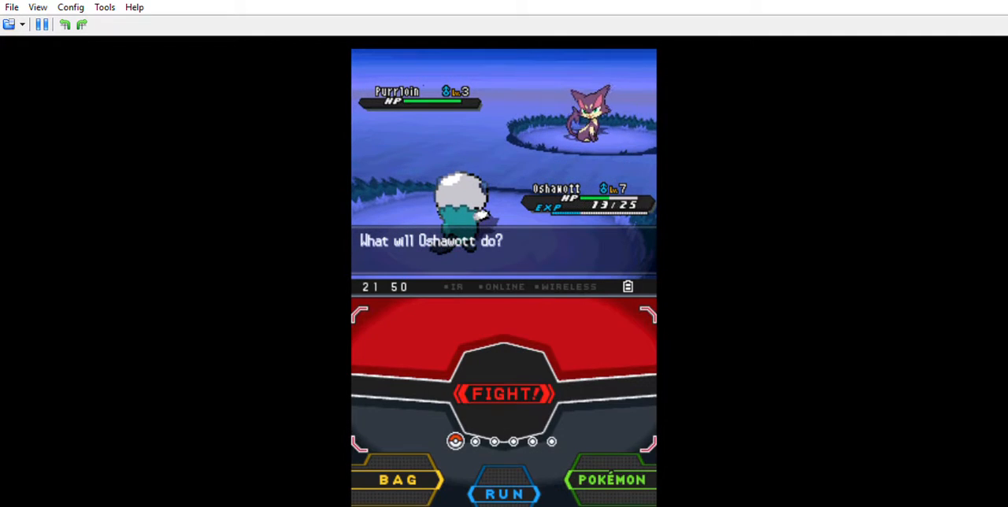
pyautogui.click(504, 394)
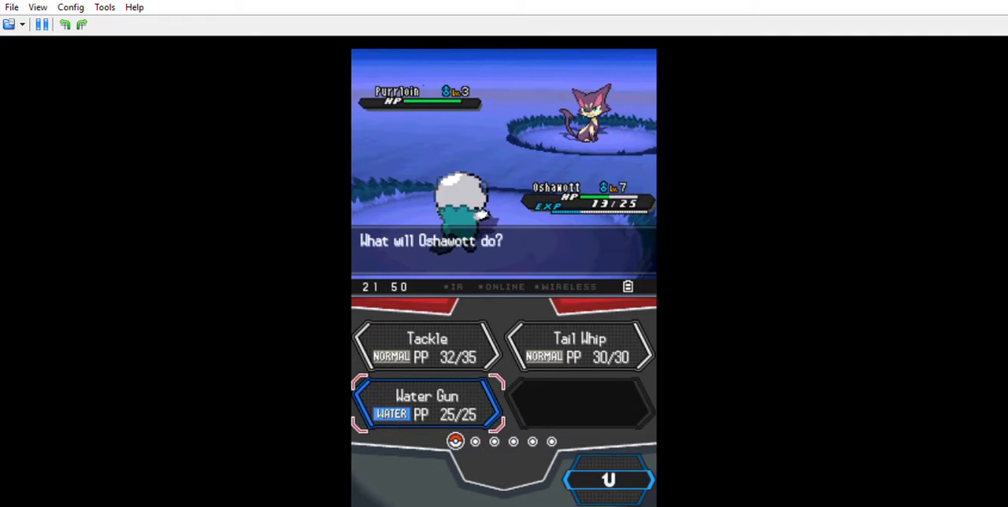
# Choose an attacking move to defeat the wild Purrloin.
pyautogui.click(426, 403)
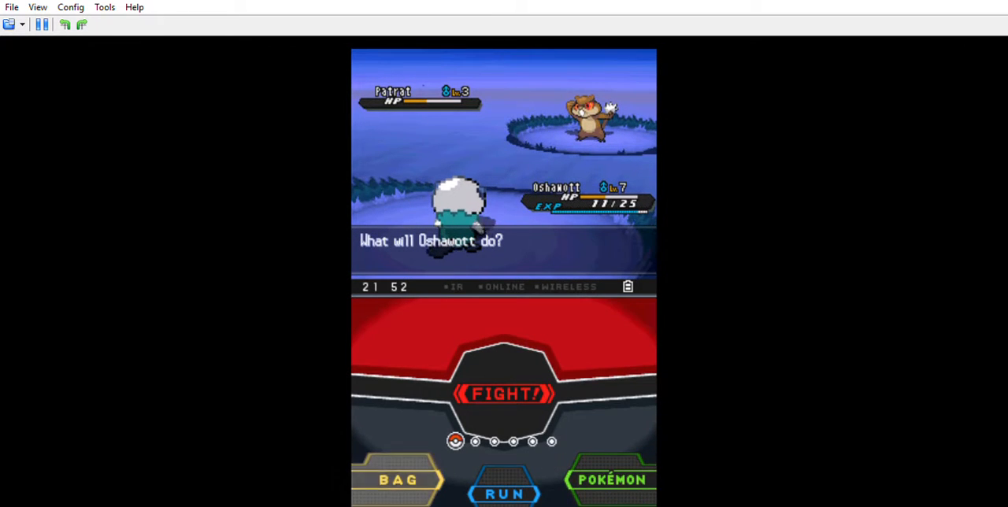
# Select a Poké Ball from the bag's Poké Balls pocket to throw at the wild Patrat.
pyautogui.click(397, 479)
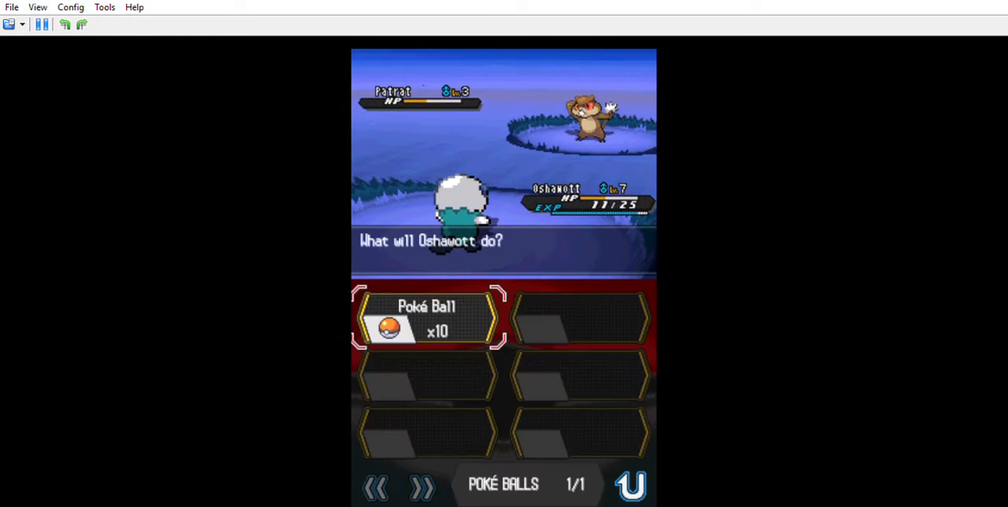
pyautogui.click(429, 318)
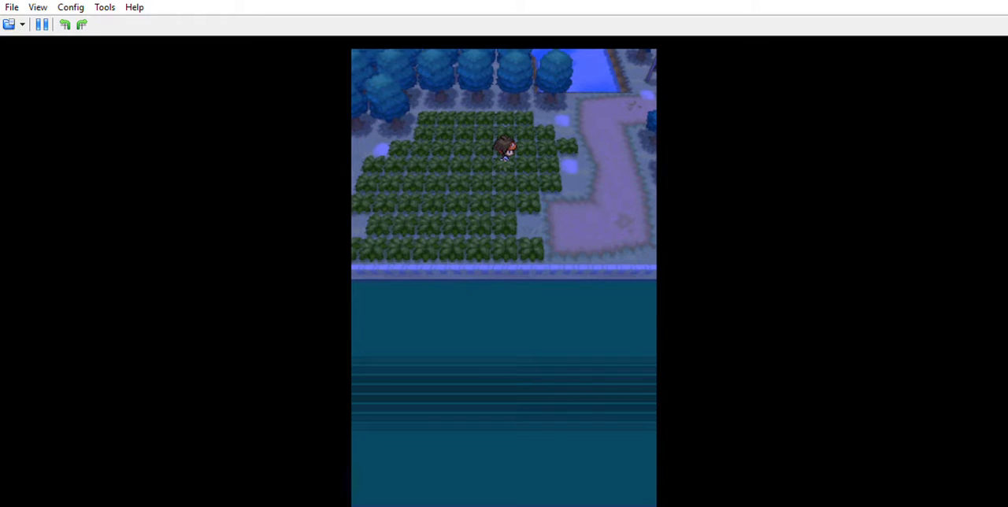
# Walk through the ranch's tall grass until a wild Patrat appears.
pyautogui.press('start')
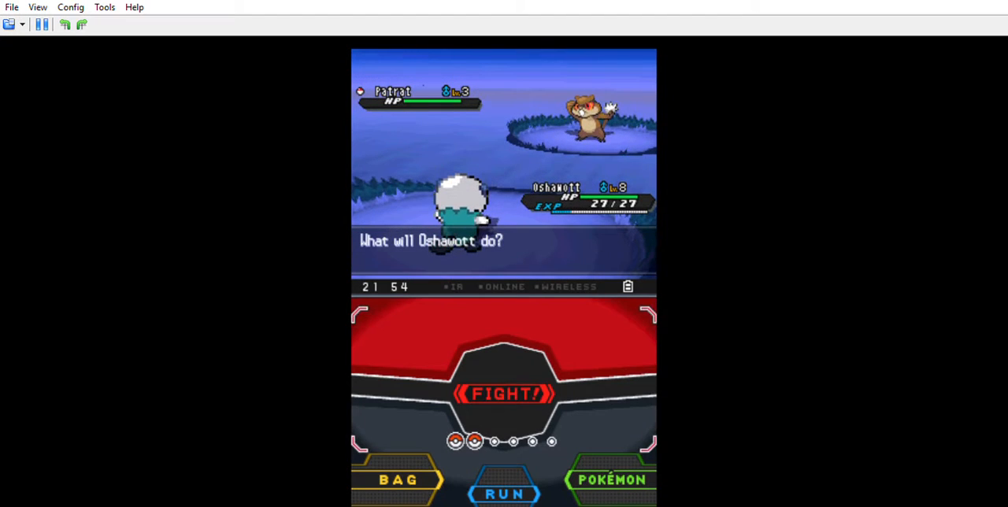
pyautogui.click(504, 393)
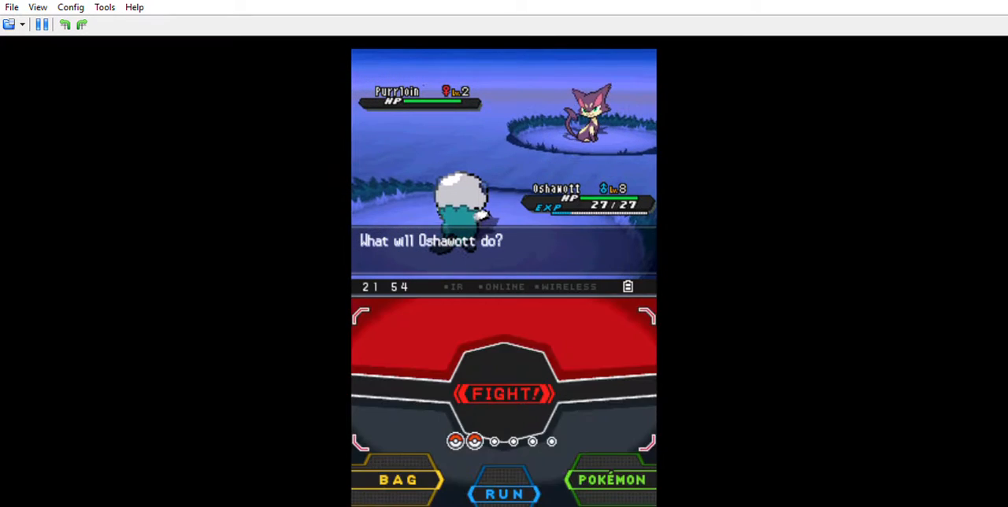
# Attack Purrloin into the red, then bring up the Poké Ball (nine left) from the bag.
pyautogui.click(504, 393)
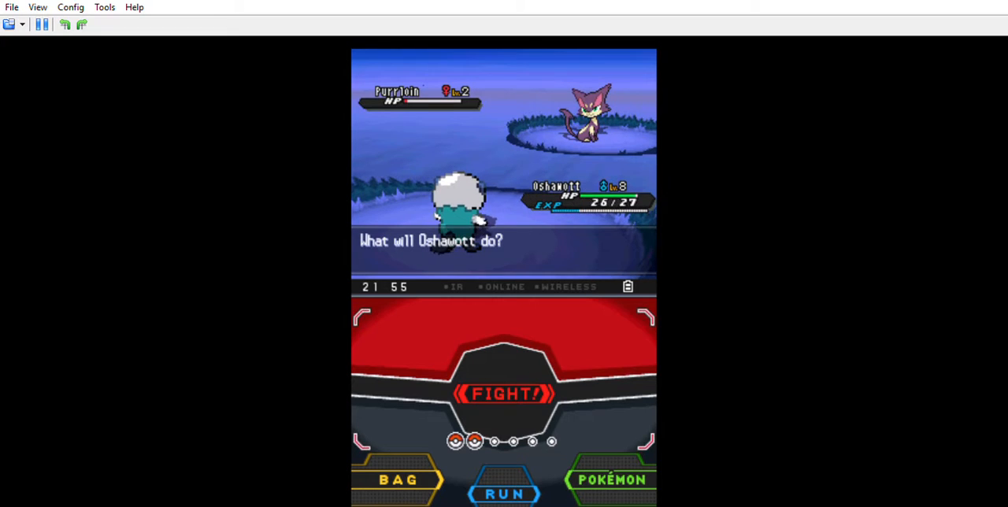
pyautogui.click(397, 479)
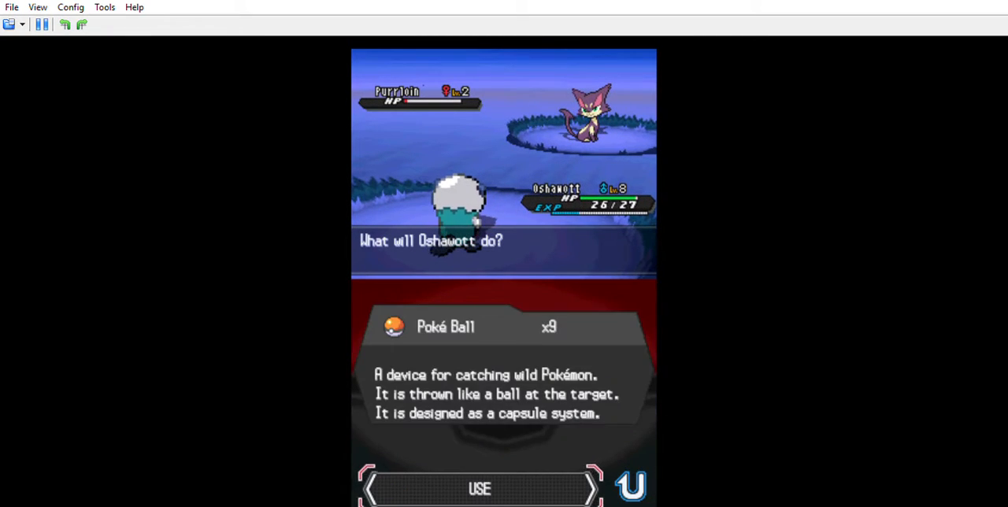
# Use the Poké Ball on the weakened Purrloin to end the battle.
pyautogui.click(479, 488)
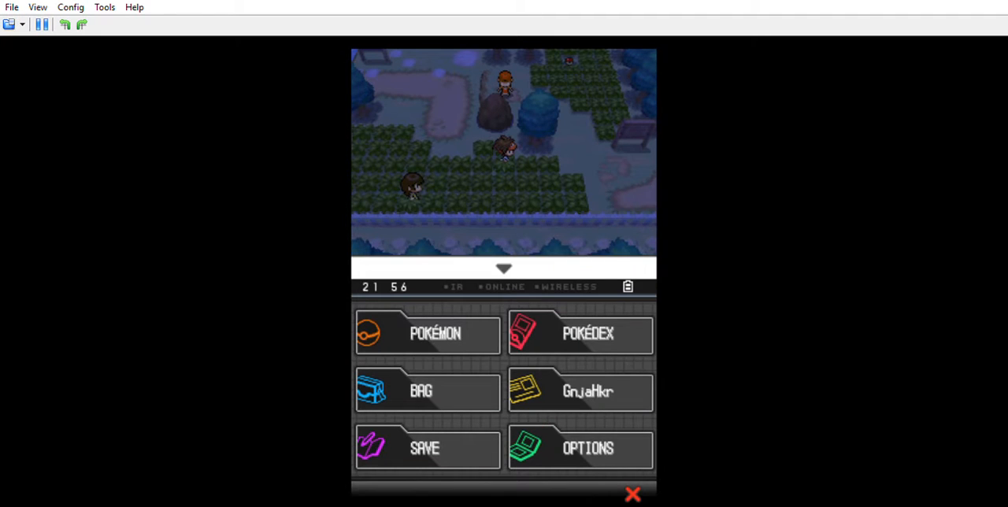
# Bring up the field menu on the touch screen while standing in the ranch.
pyautogui.click(427, 334)
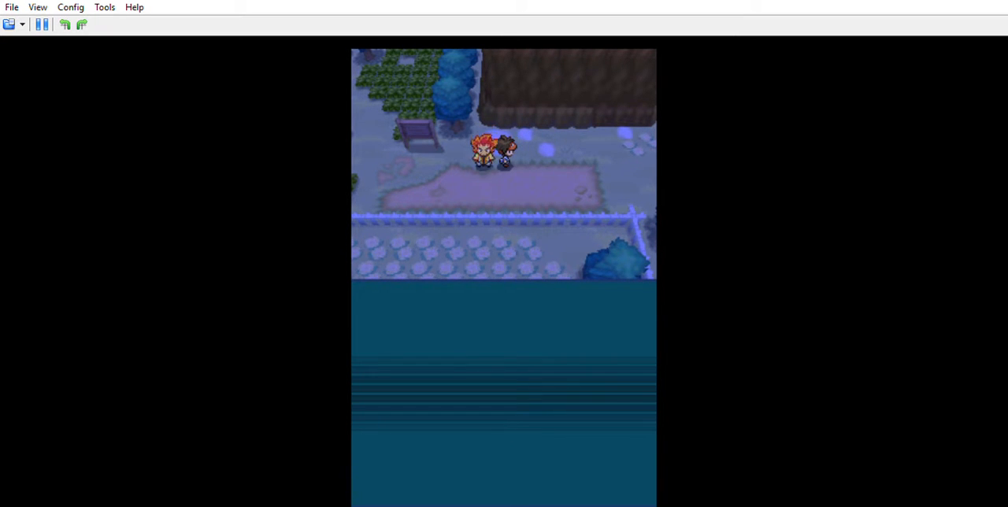
# Walk the trainer right along the dark fenced path beside the NPC.
pyautogui.press('Right')
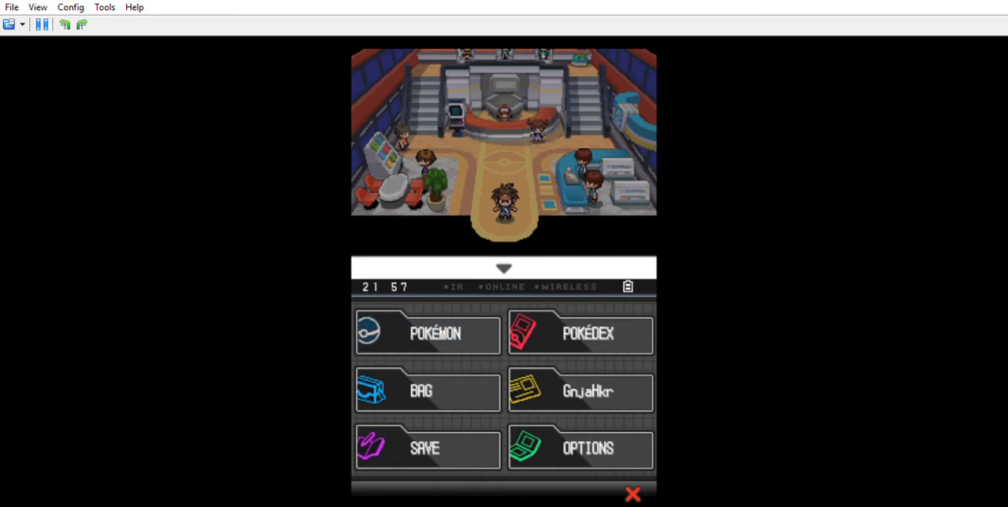
# Bring up the in-game menu with Pokémon, Pokédex, Bag, Save and Options inside the Pokémon Center.
pyautogui.click(427, 334)
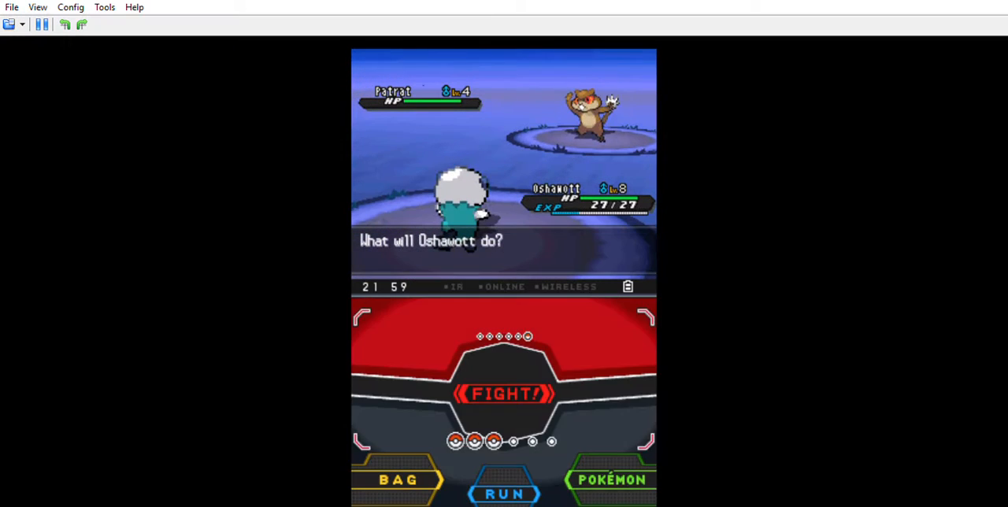
# Choose FIGHT to have Oshawott attack the wild level 4 Patrat.
pyautogui.click(504, 394)
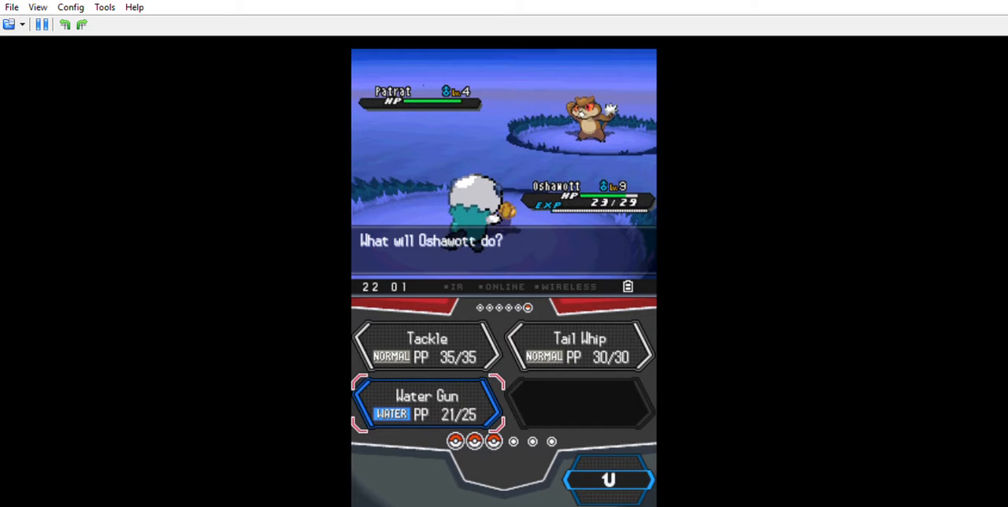
# Hit the wild Patrat with Oshawott's Water Gun.
pyautogui.click(425, 403)
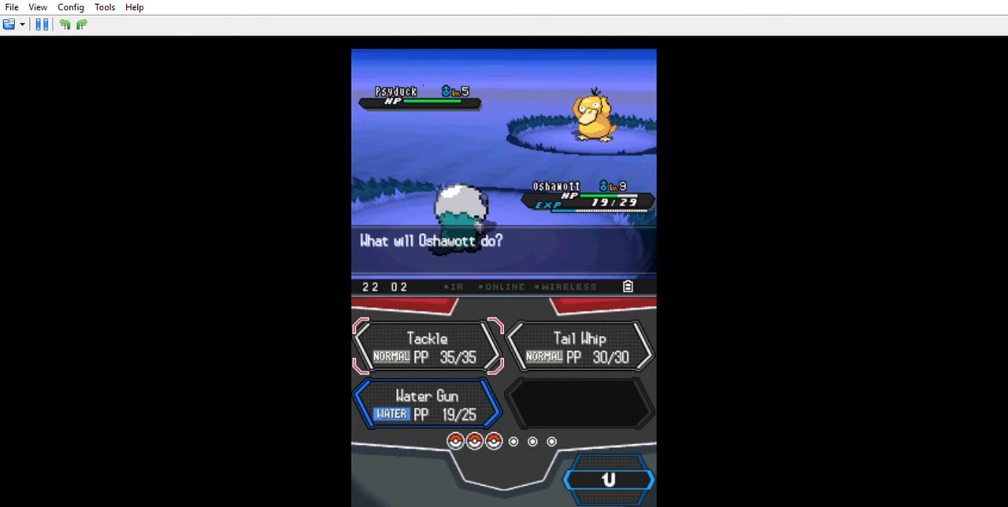
# Tackle the wild Psyduck, then choose FIGHT again for the next turn.
pyautogui.click(427, 346)
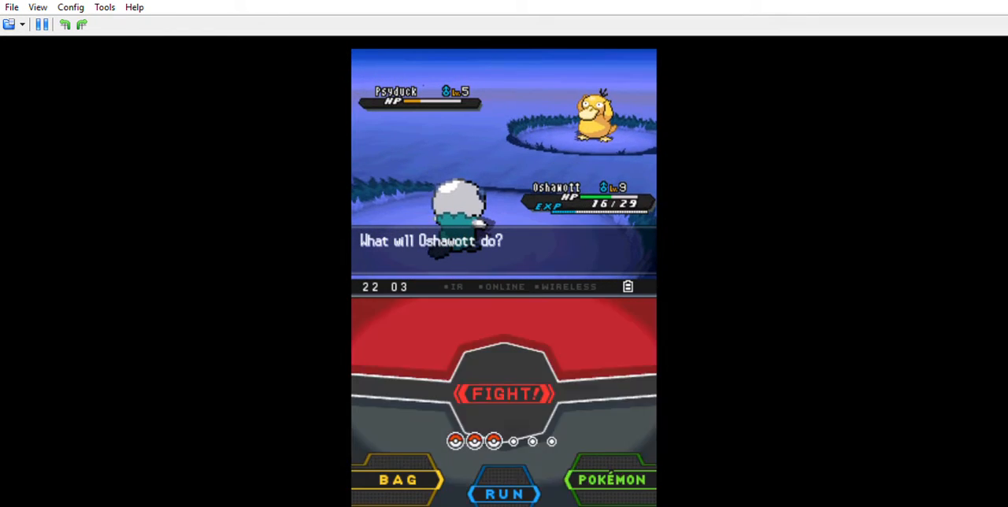
pyautogui.click(503, 394)
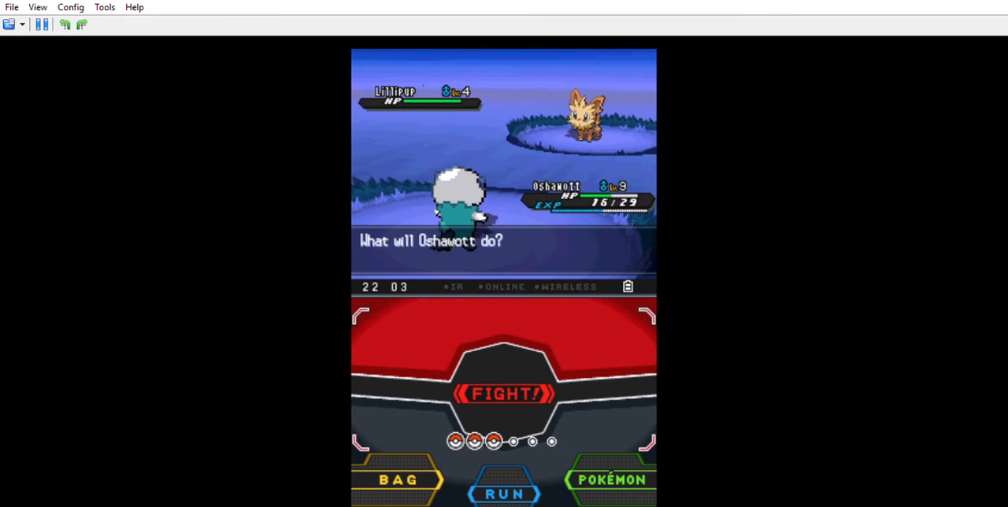
# Hit the wild Lillipup with Water Gun on two consecutive turns via FIGHT.
pyautogui.click(504, 393)
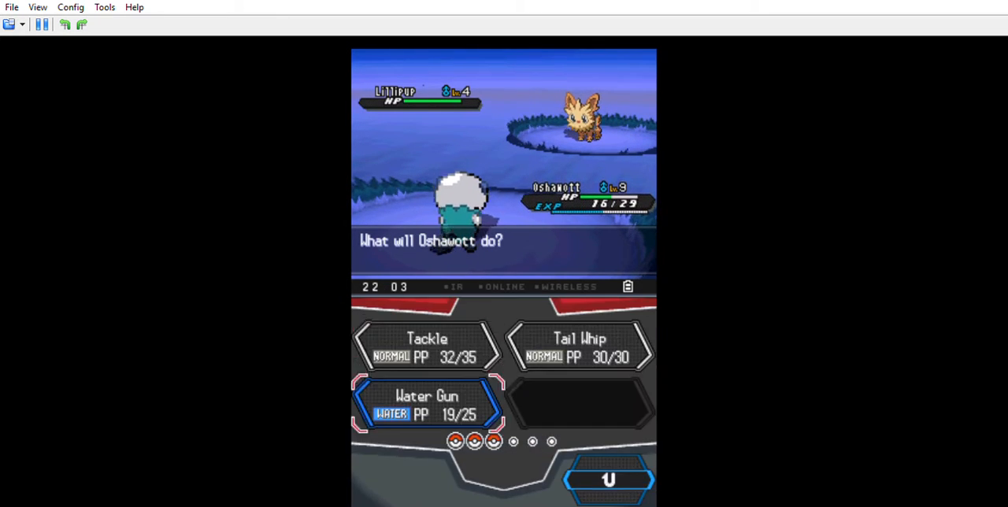
pyautogui.click(425, 403)
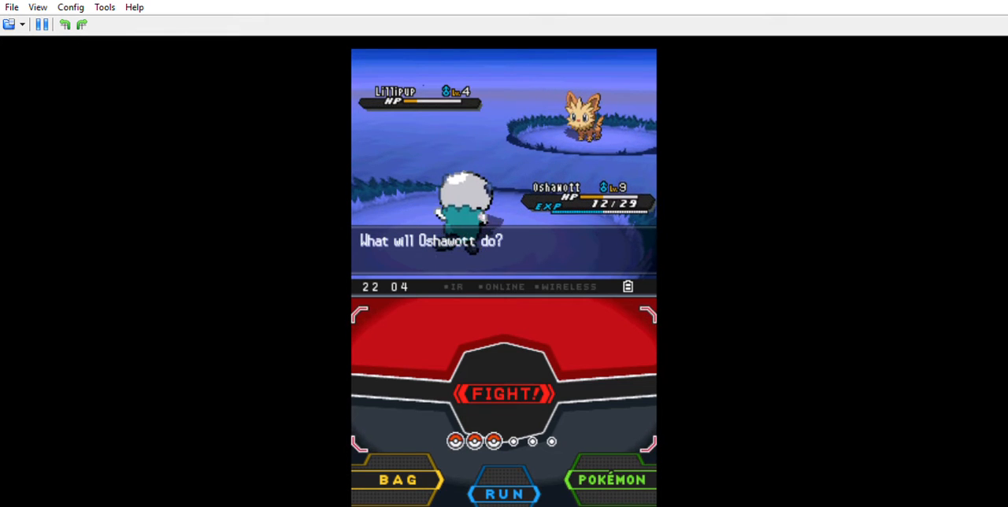
pyautogui.click(504, 394)
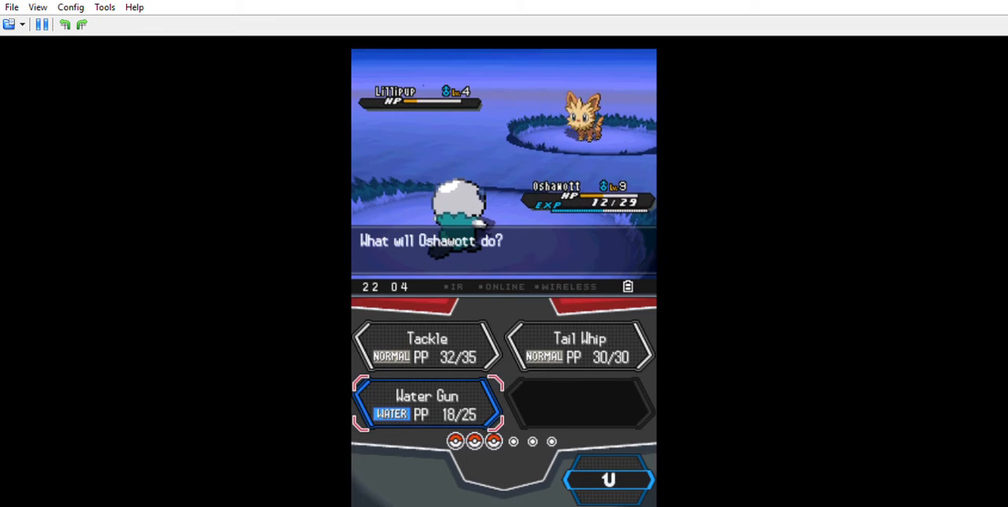
pyautogui.click(425, 403)
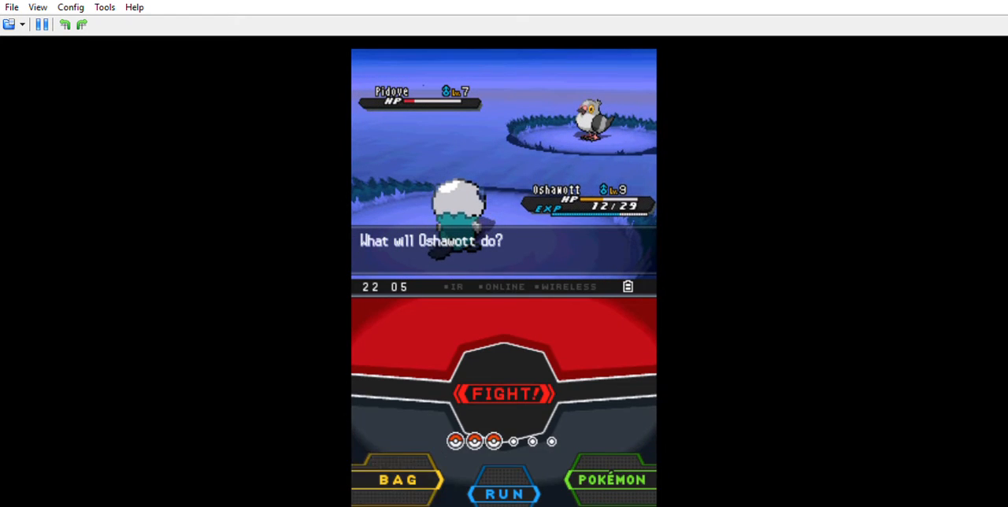
# Choose FIGHT against the newly encountered wild Pidove.
pyautogui.click(397, 479)
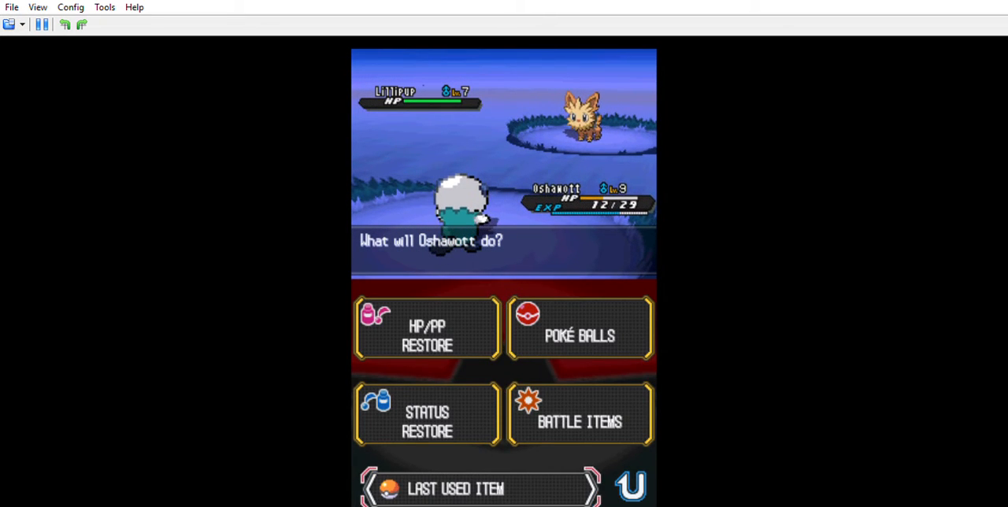
# Back out of the Poké Balls pocket, then hit the level 7 Lillipup with Water Gun.
pyautogui.click(580, 328)
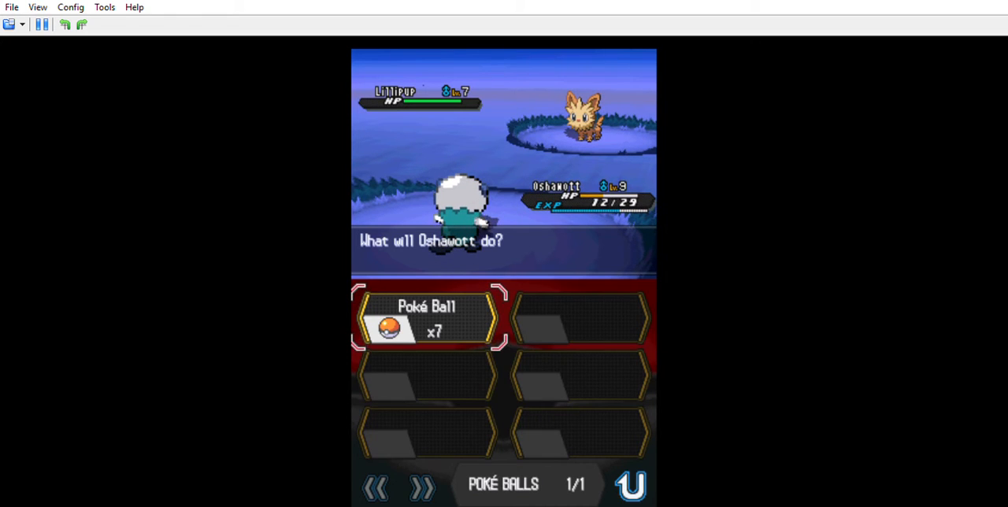
pyautogui.click(425, 319)
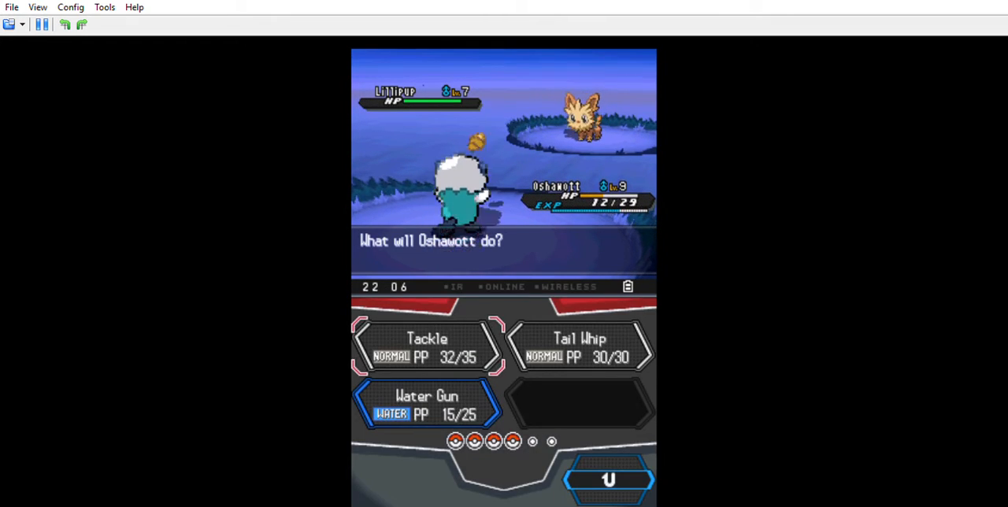
pyautogui.click(425, 396)
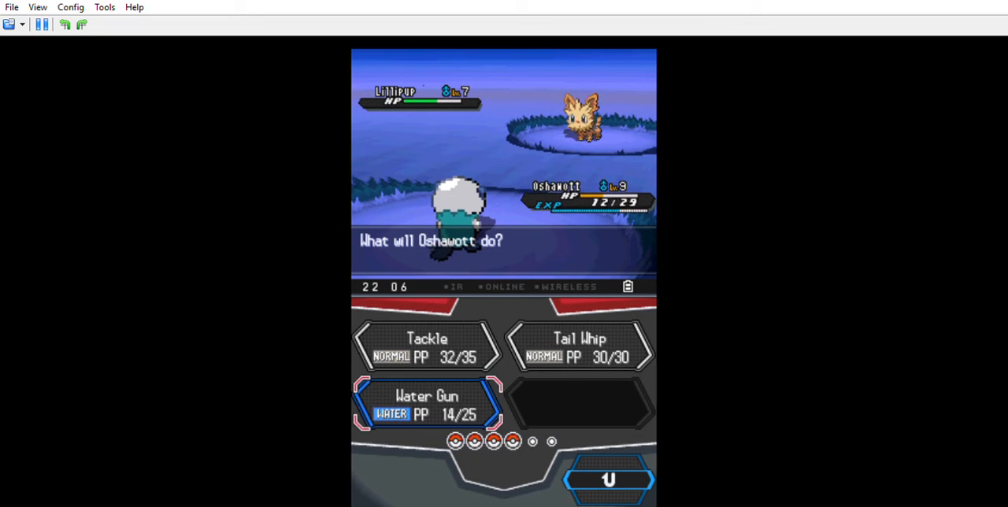
pyautogui.click(426, 395)
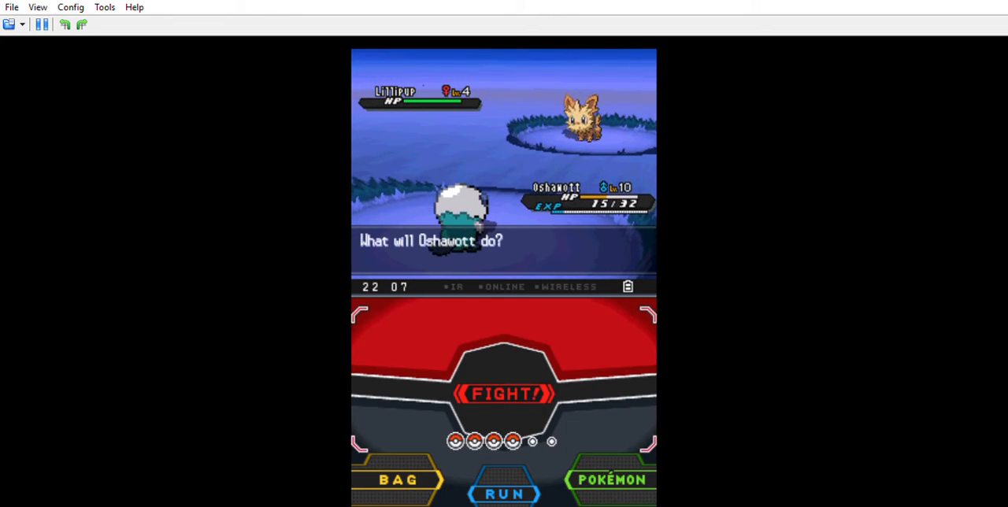
pyautogui.click(504, 393)
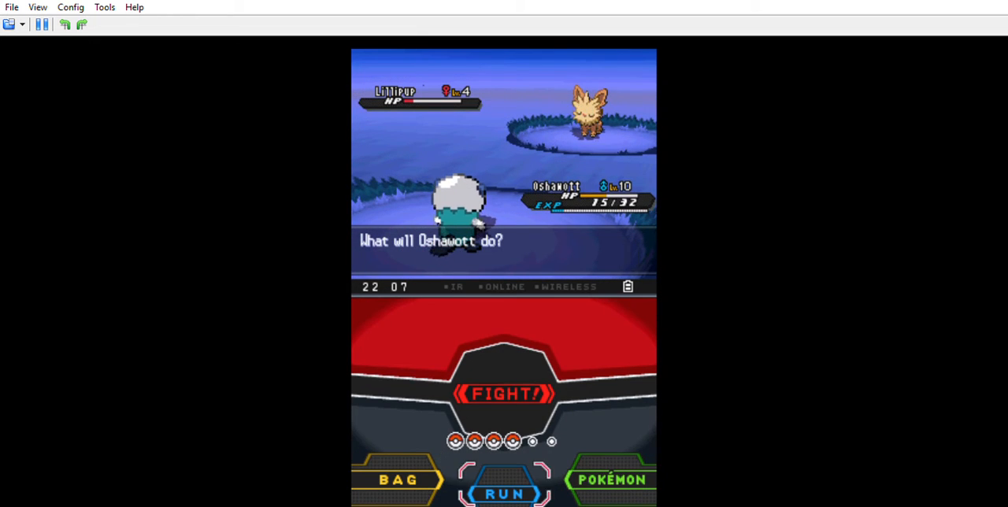
pyautogui.click(611, 479)
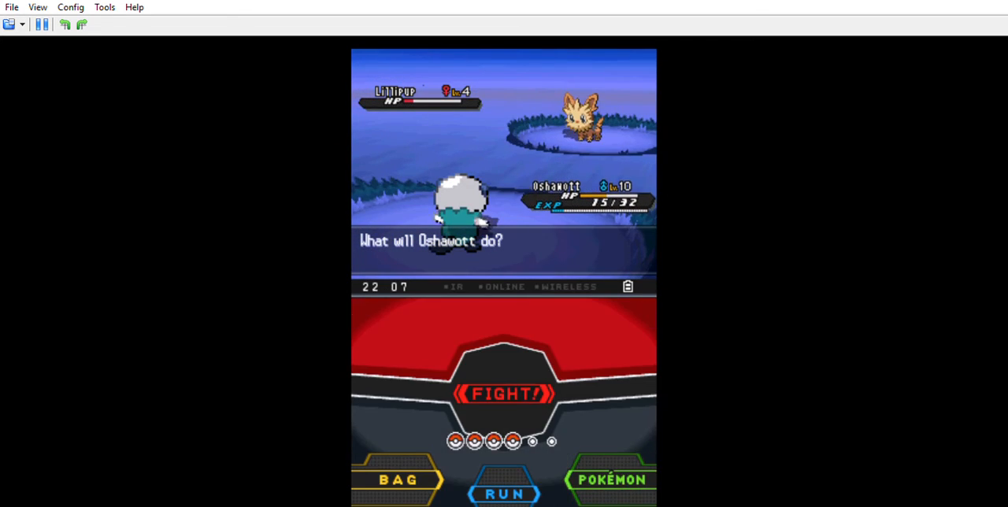
pyautogui.click(504, 394)
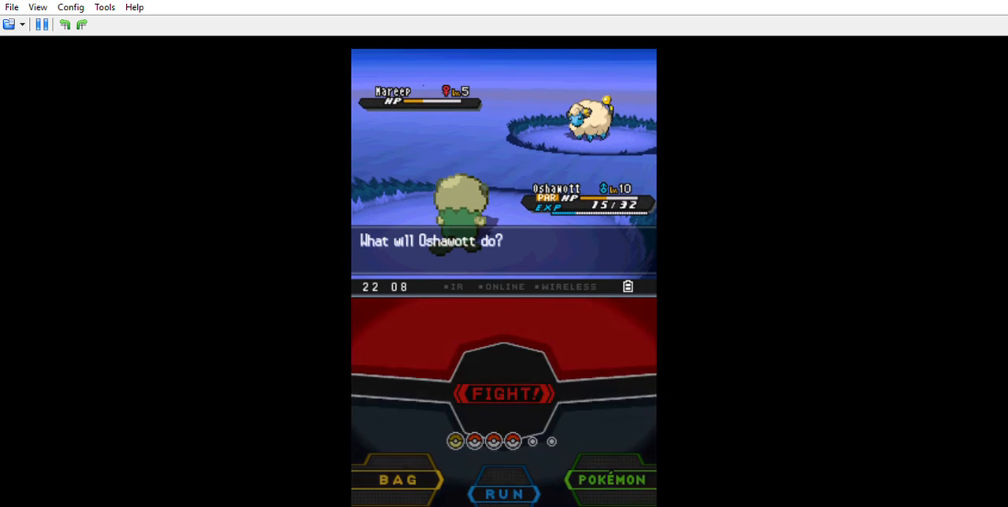
# Throw a Poké Ball from the bag to catch the wild level 5 Mareep.
pyautogui.click(396, 479)
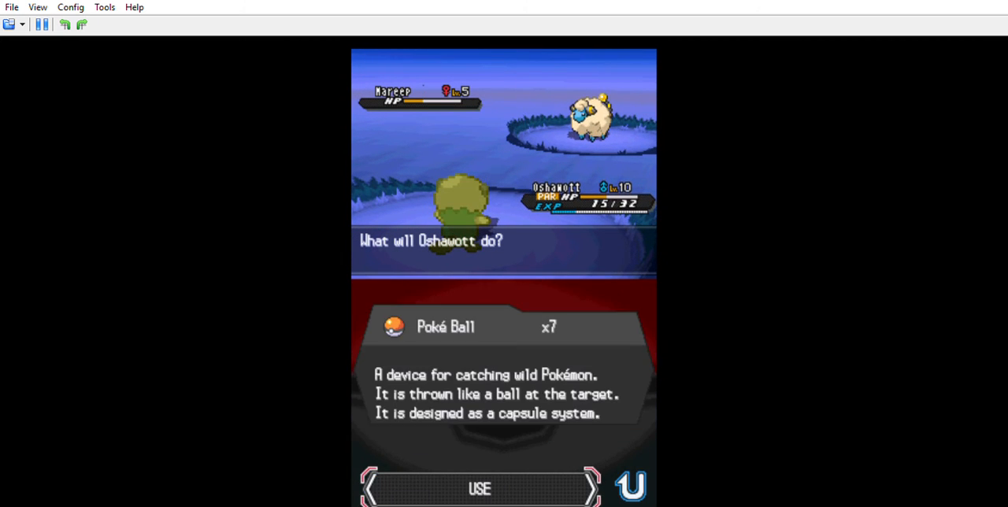
pyautogui.click(479, 488)
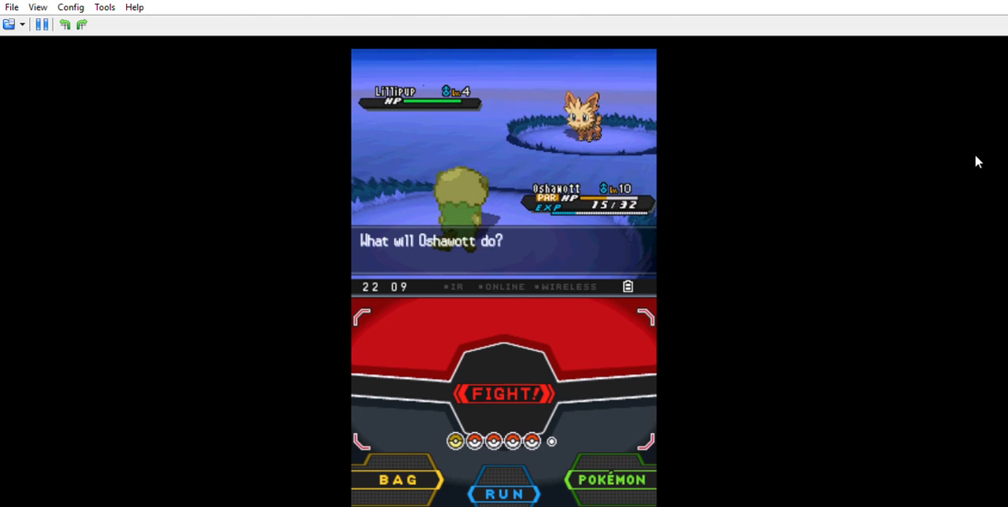
pyautogui.moveTo(557, 59)
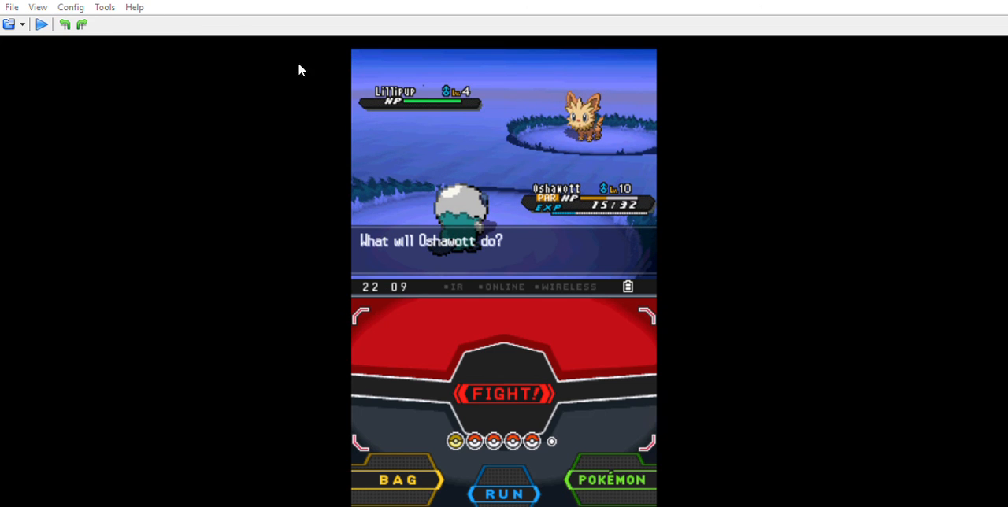
# Unpause the emulator to continue the wild level 4 Lillipup battle.
pyautogui.click(41, 25)
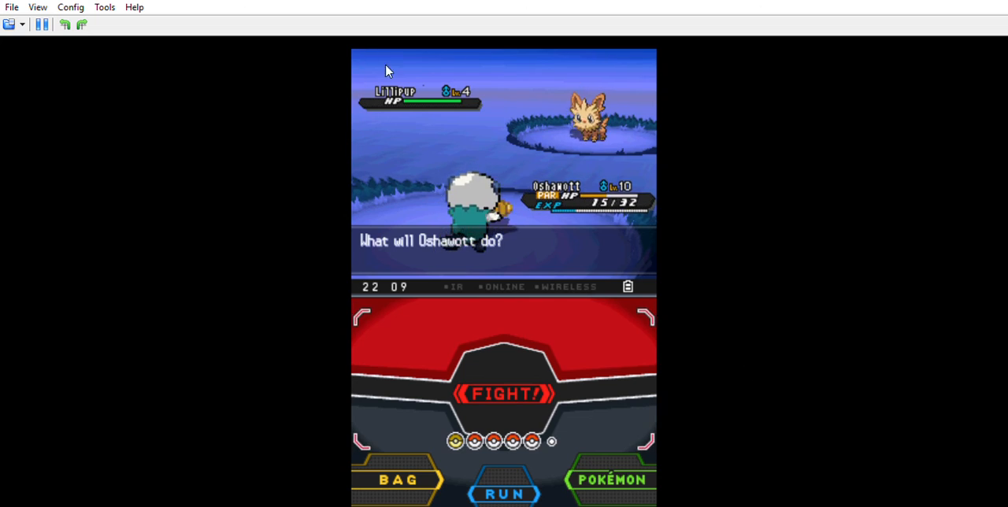